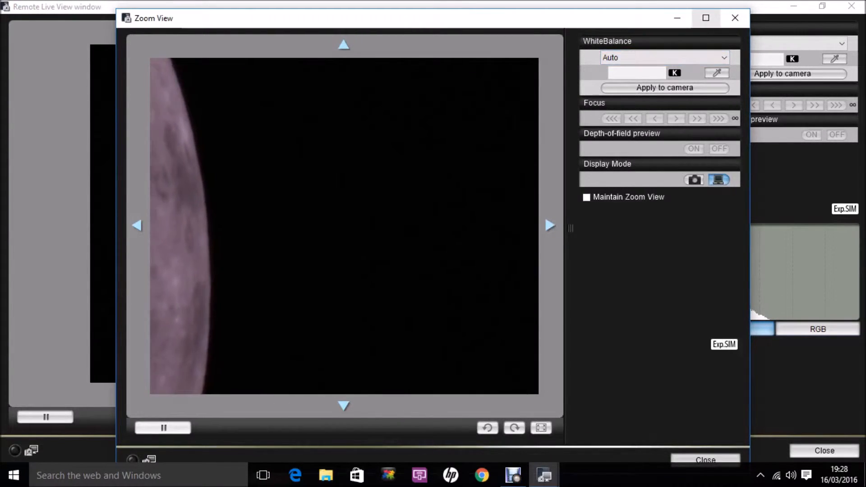
# Step: Maximize the Zoom View window so the 10x magnified moon edge fills the screen
pyautogui.click(705, 18)
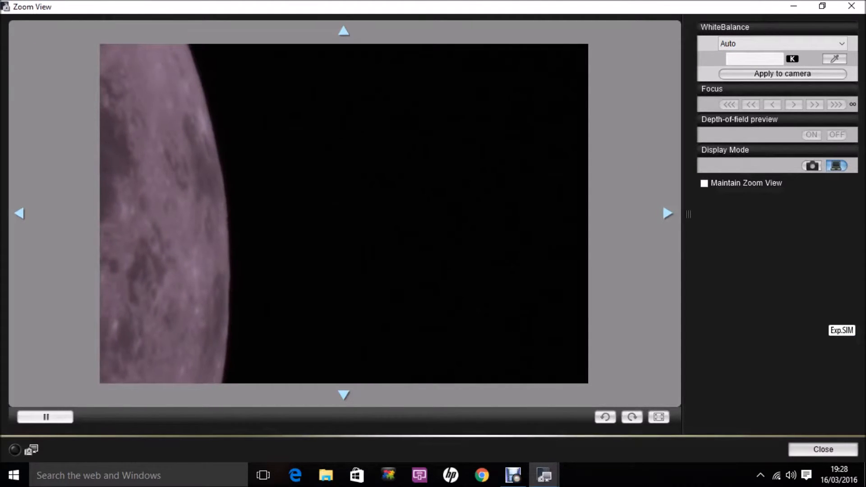